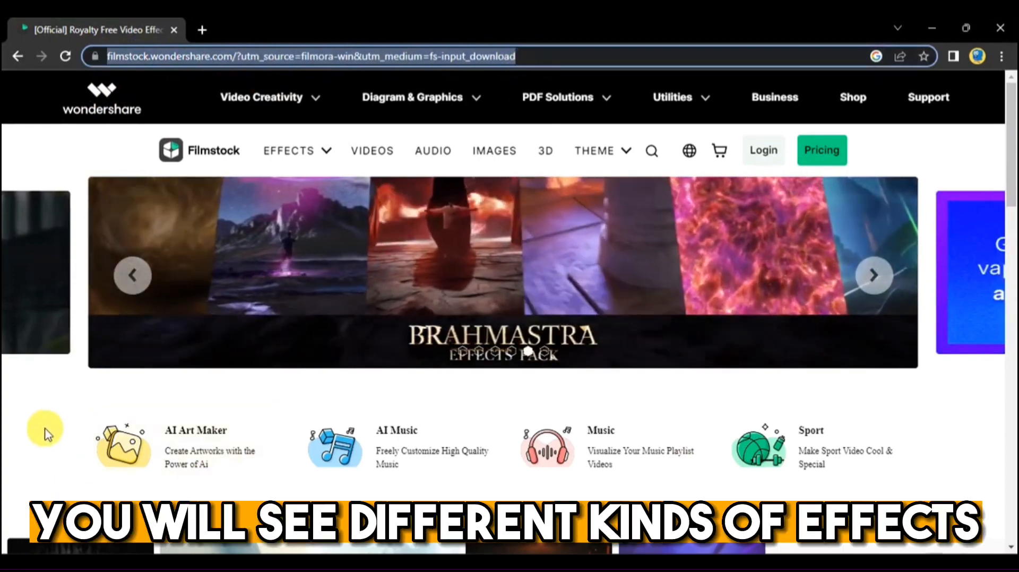
Step: Browse down the Filmstock homepage and sign in through Login with the account email and password
scroll("down", 3)
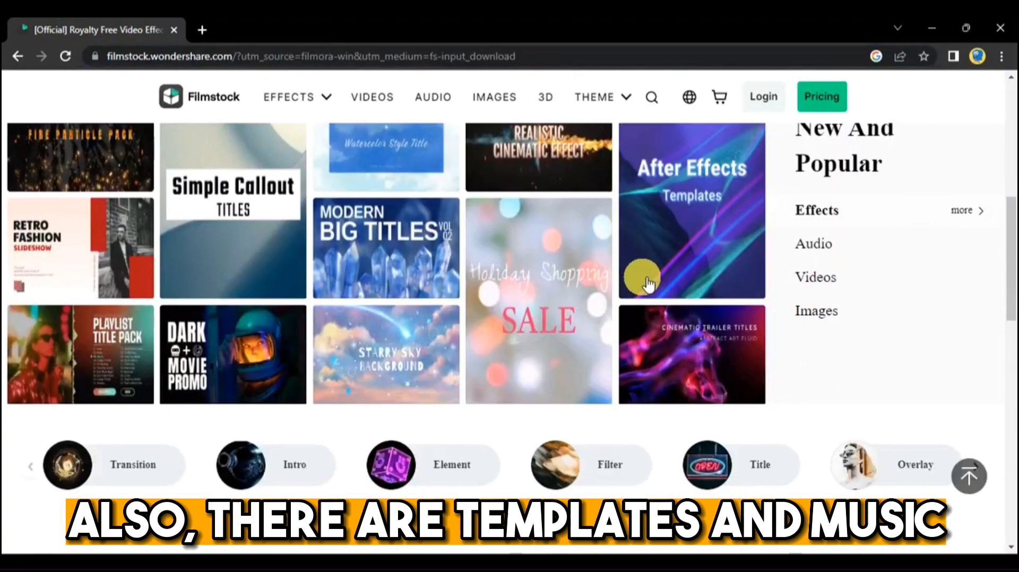
scroll("down", 3)
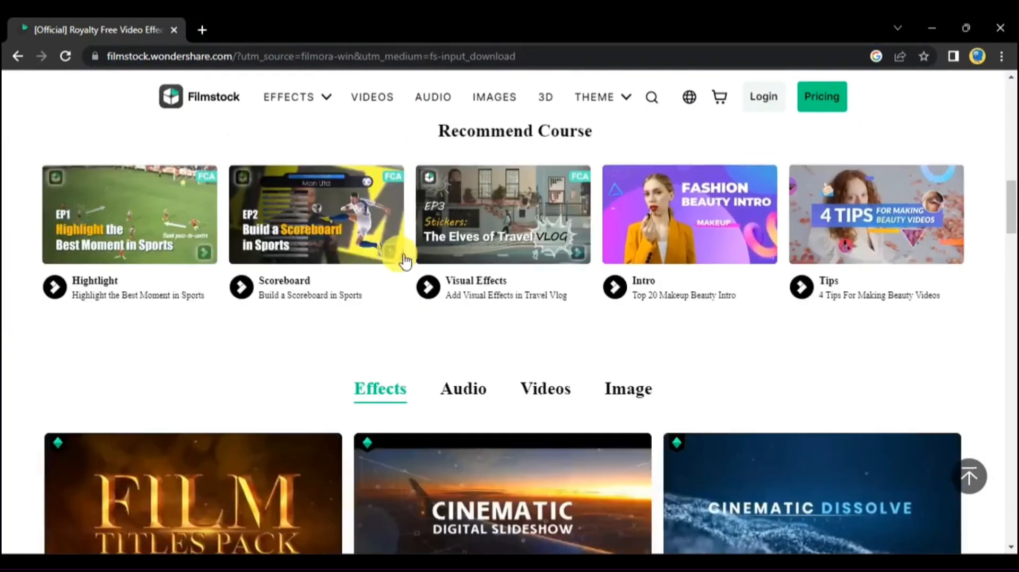
scroll("down", 3)
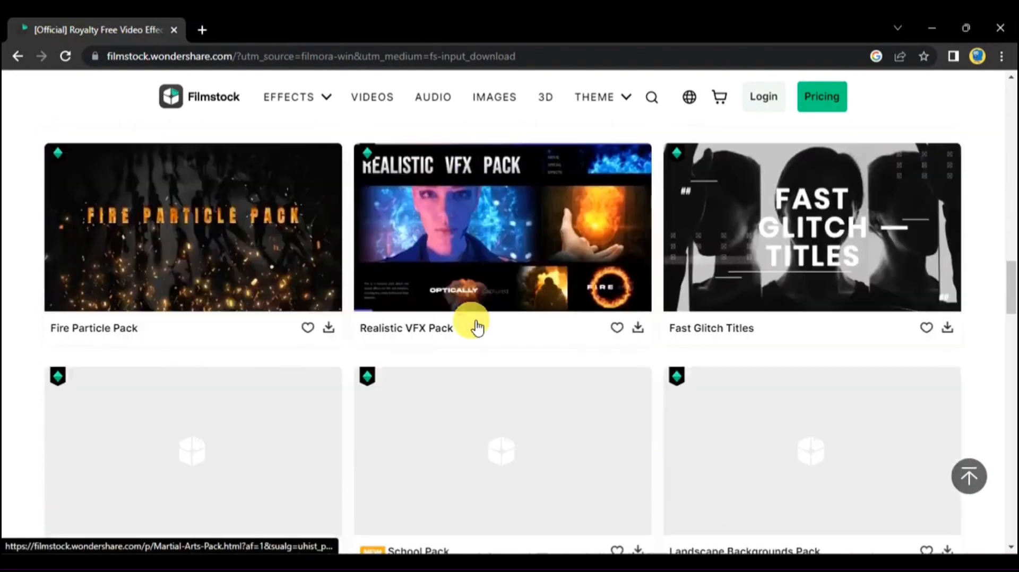
scroll("down", 3)
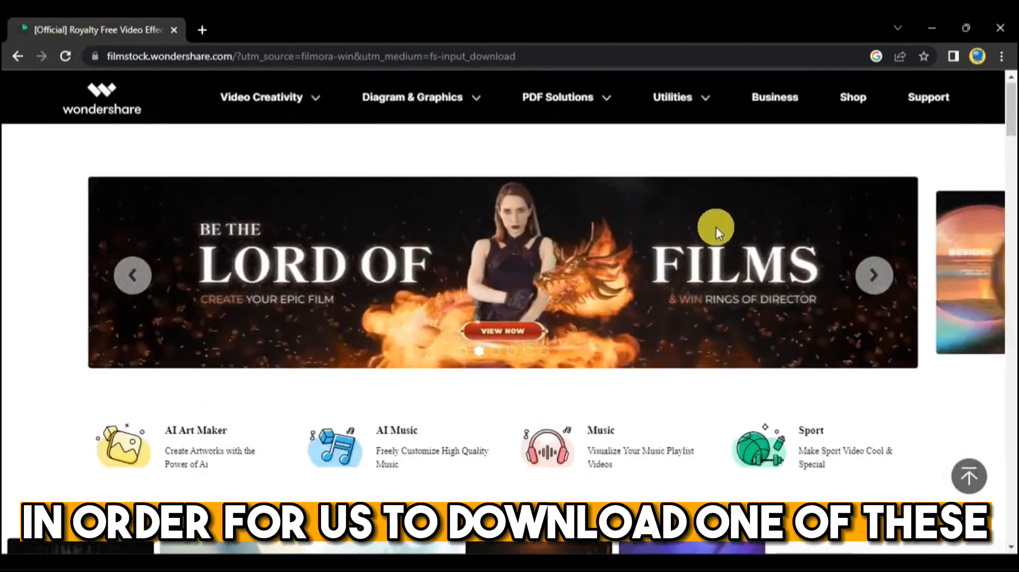
scroll("down", 3)
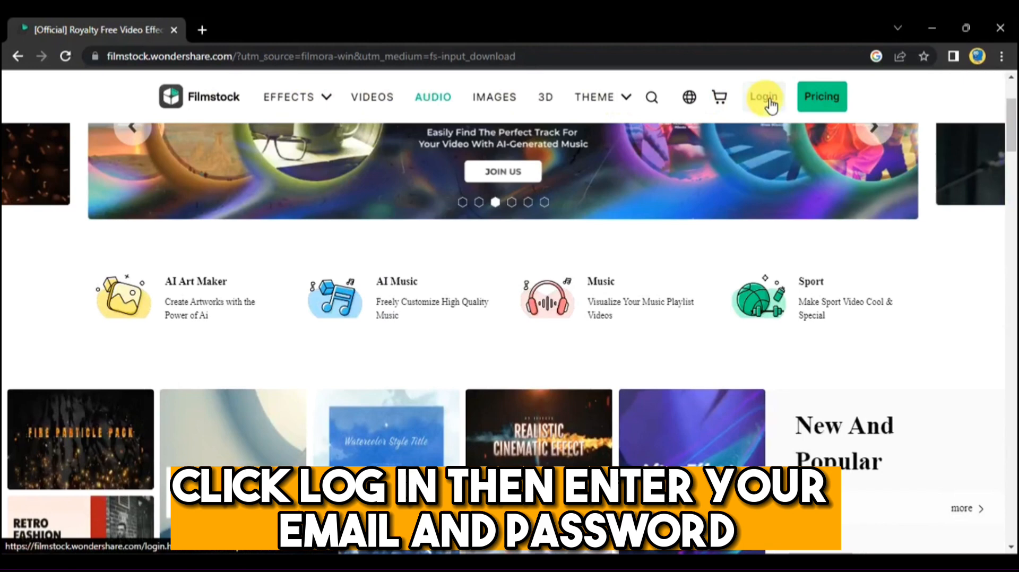
left_click(763, 97)
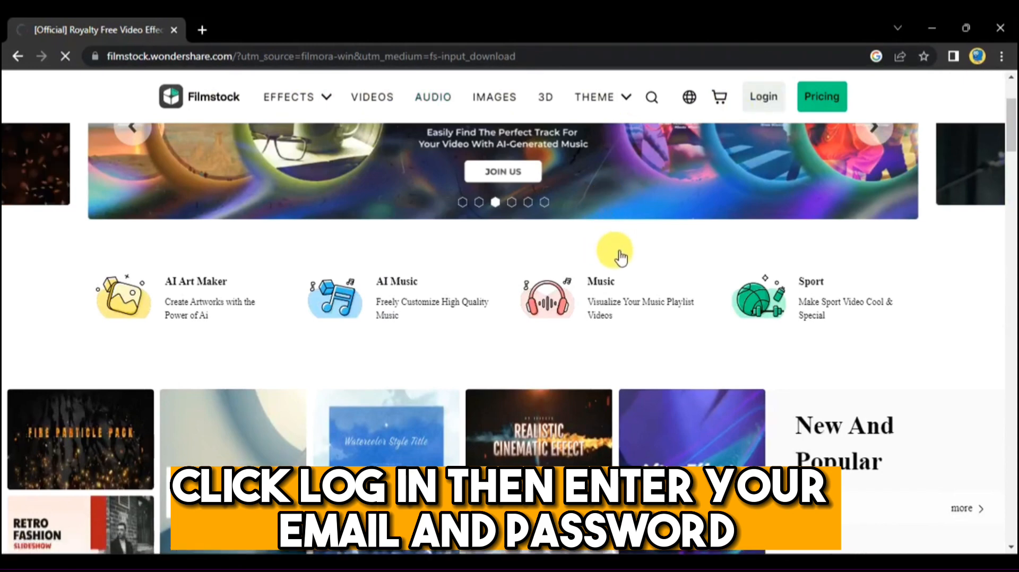
left_click(763, 96)
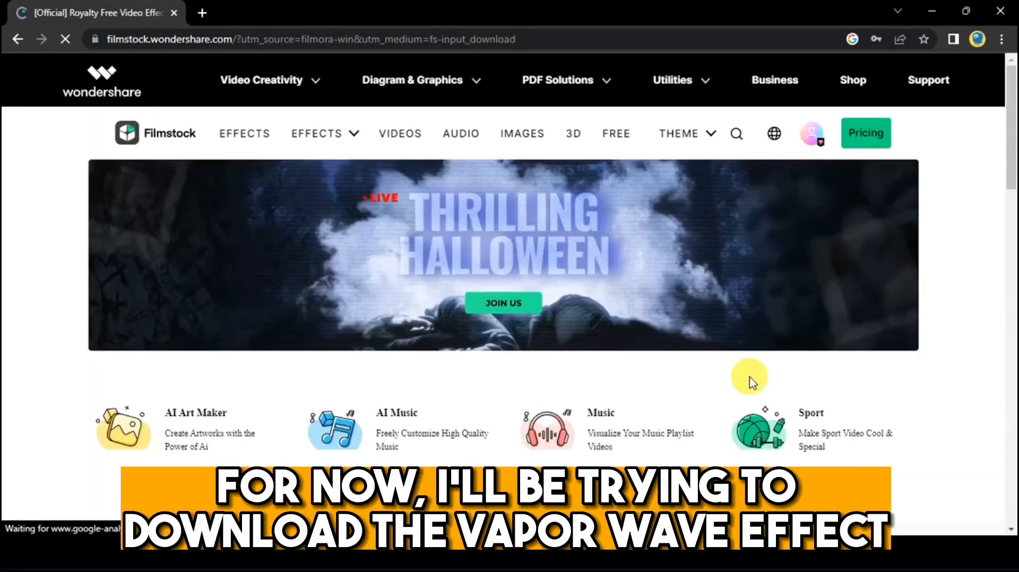
mouse_move(545, 335)
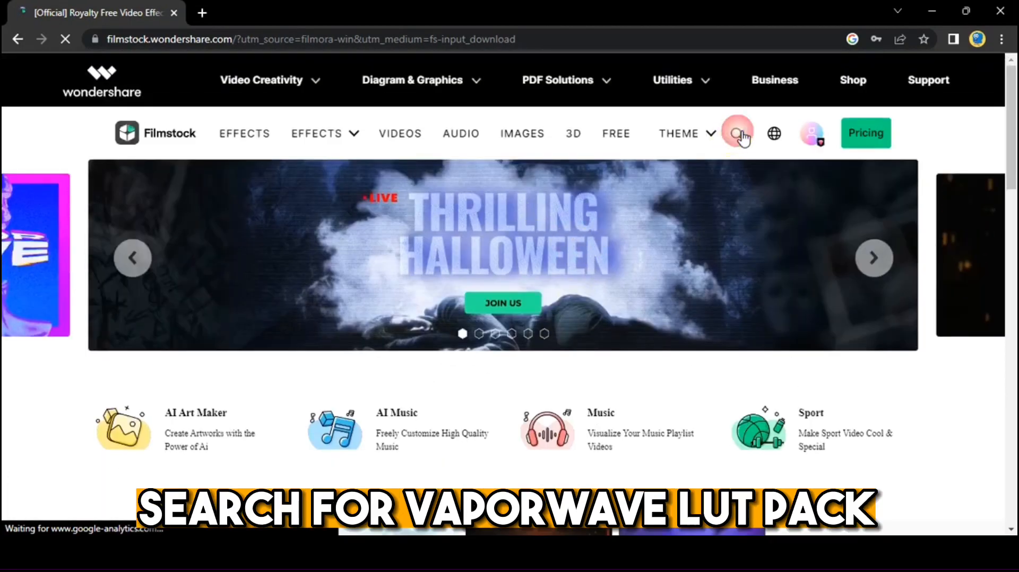
Step: Search 'vap', pick the vaporwave lut pack suggestion and reach the Vaporwave Pack product page
left_click(737, 132)
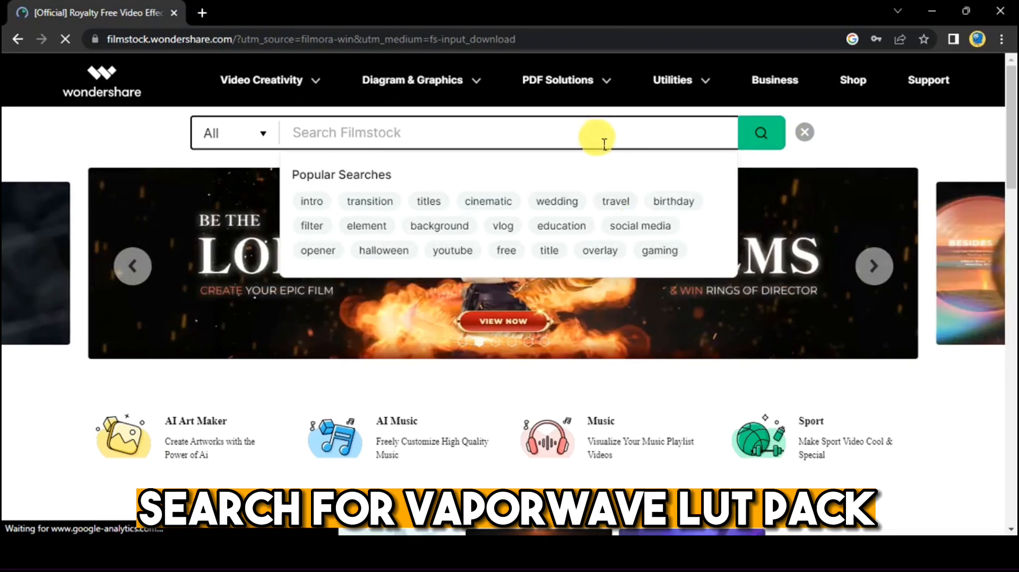
type("vap")
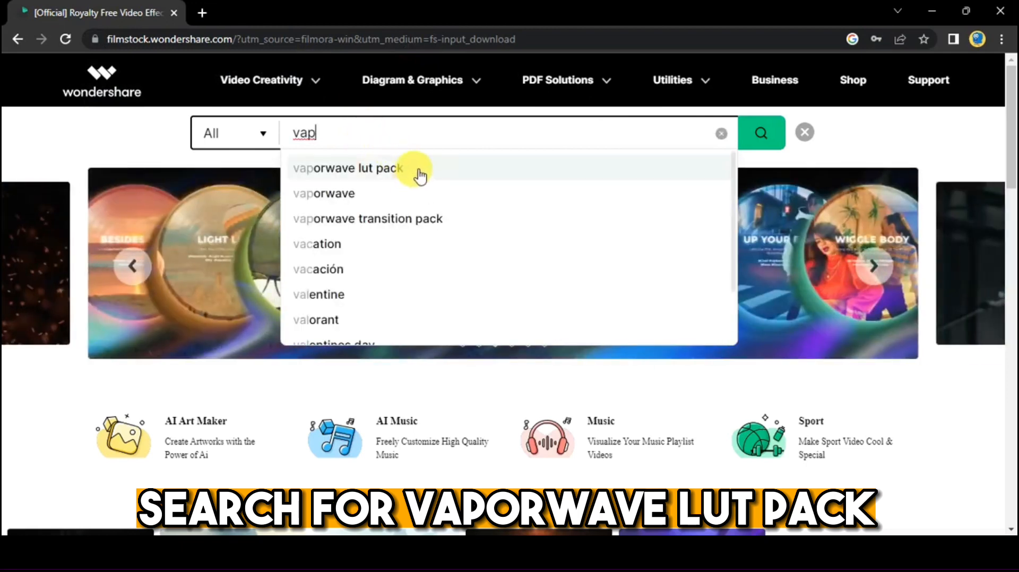
left_click(347, 168)
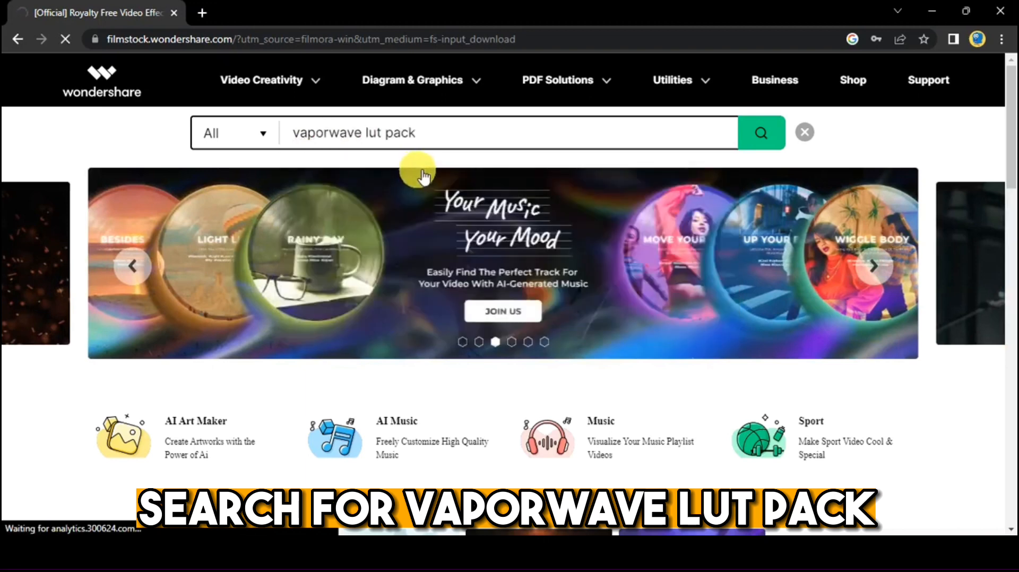
left_click(760, 133)
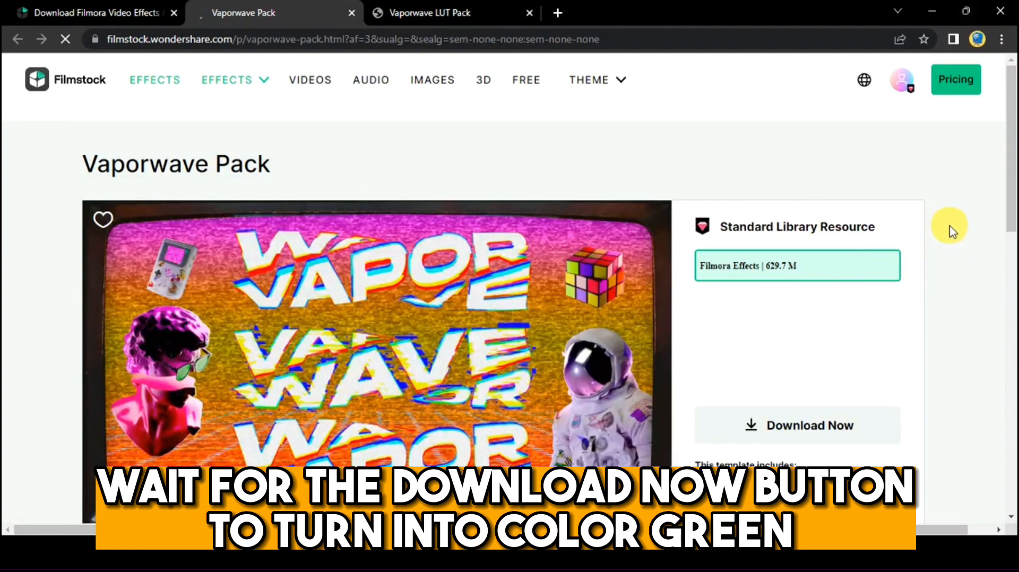
Step: Request the Vaporwave Pack via Download Now once it turns green, retrying until it connects
scroll("down", 3)
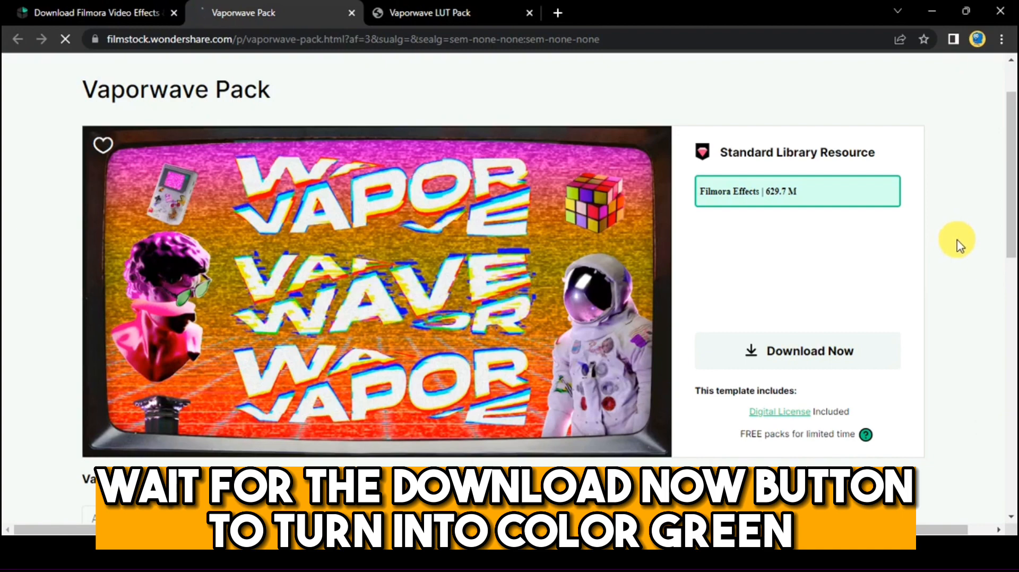
scroll("down", 3)
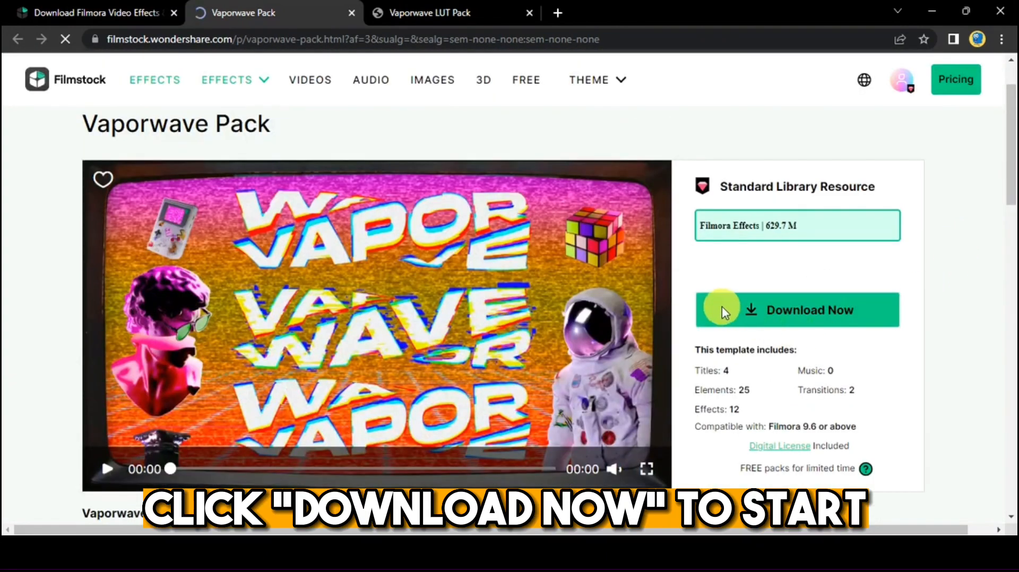
left_click(796, 310)
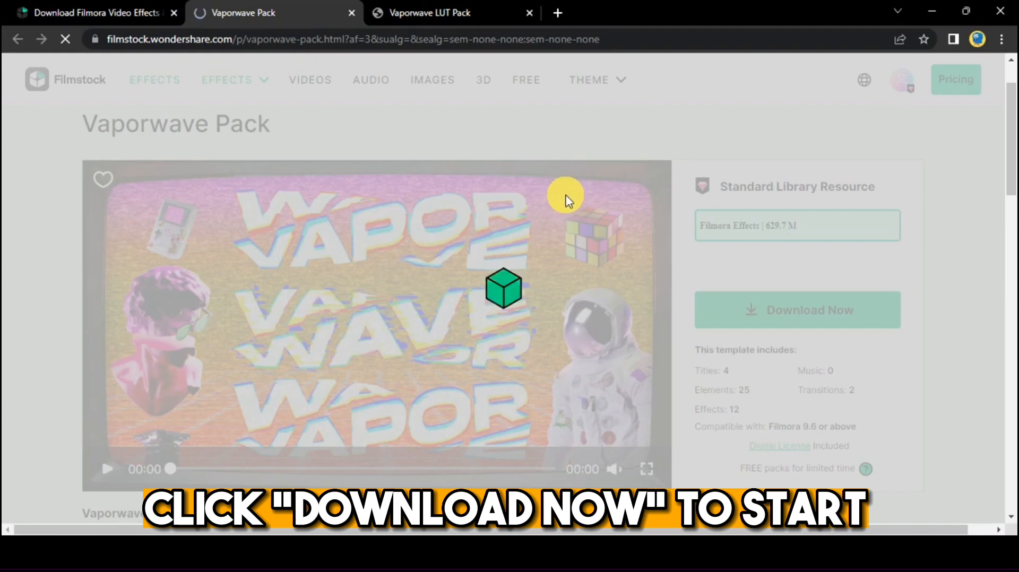
left_click(797, 310)
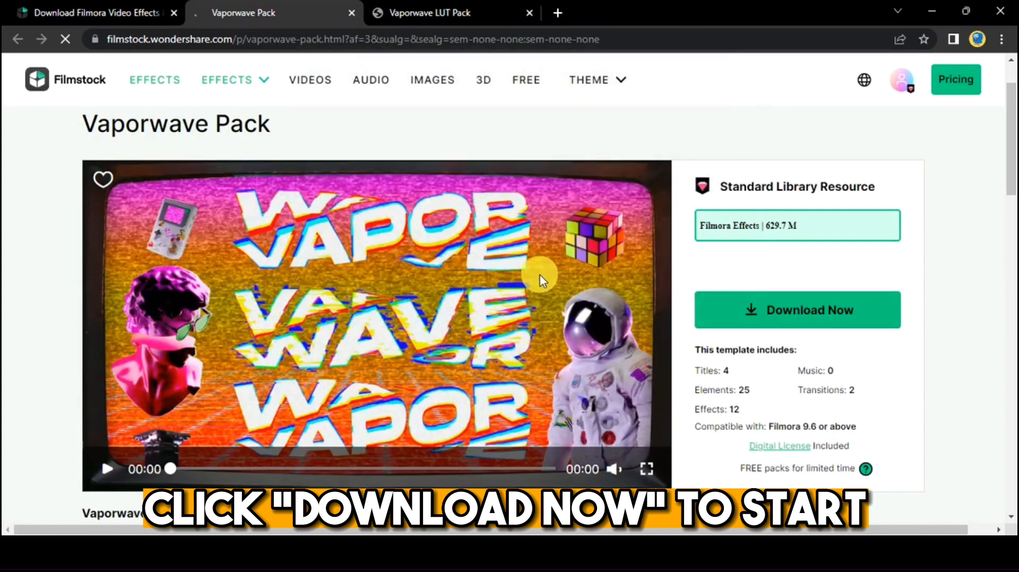
left_click(796, 310)
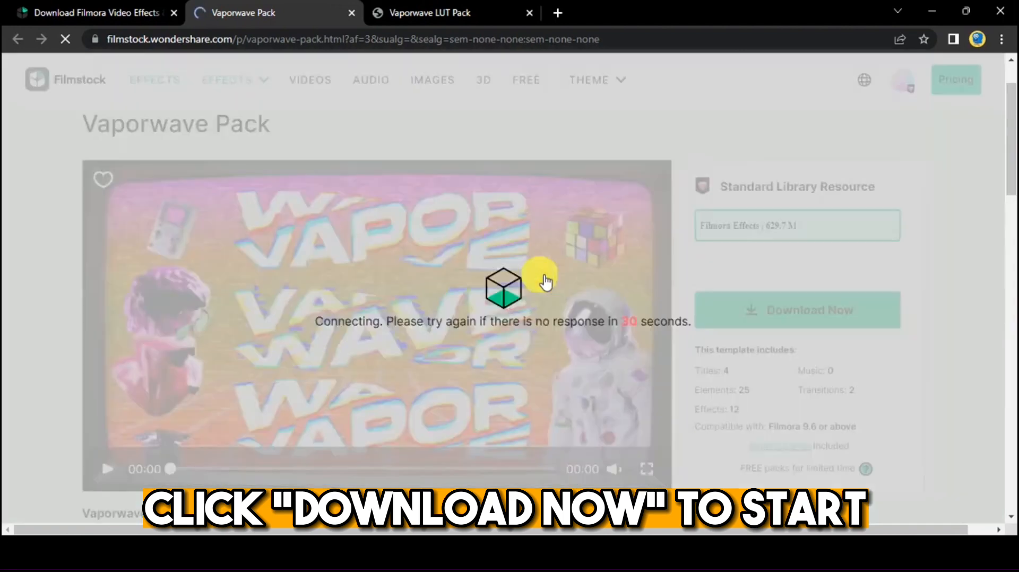
Step: Let the Subscription Download window finish the Vaporwave Pack until it shows Completed
left_click(797, 310)
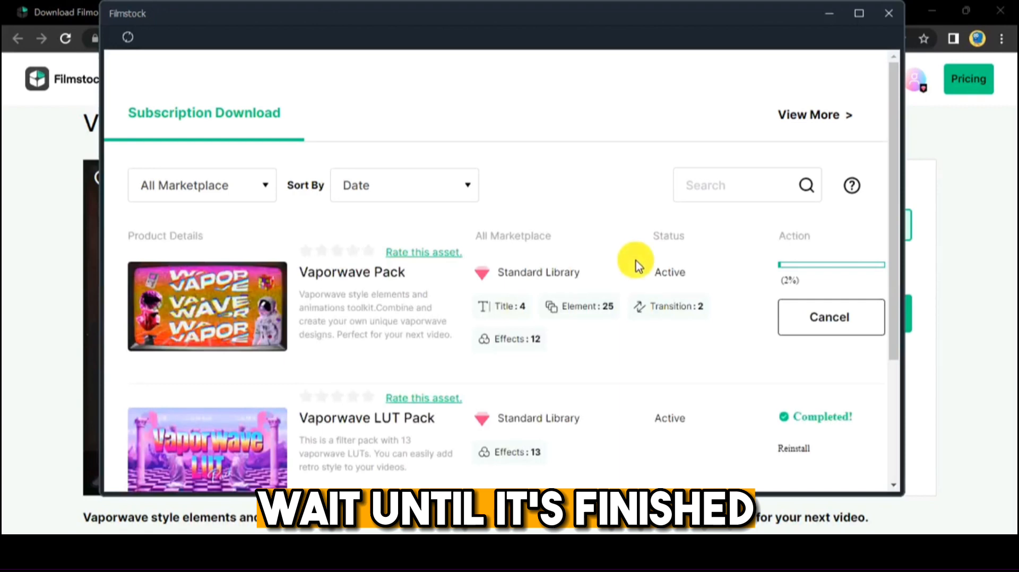
mouse_move(733, 279)
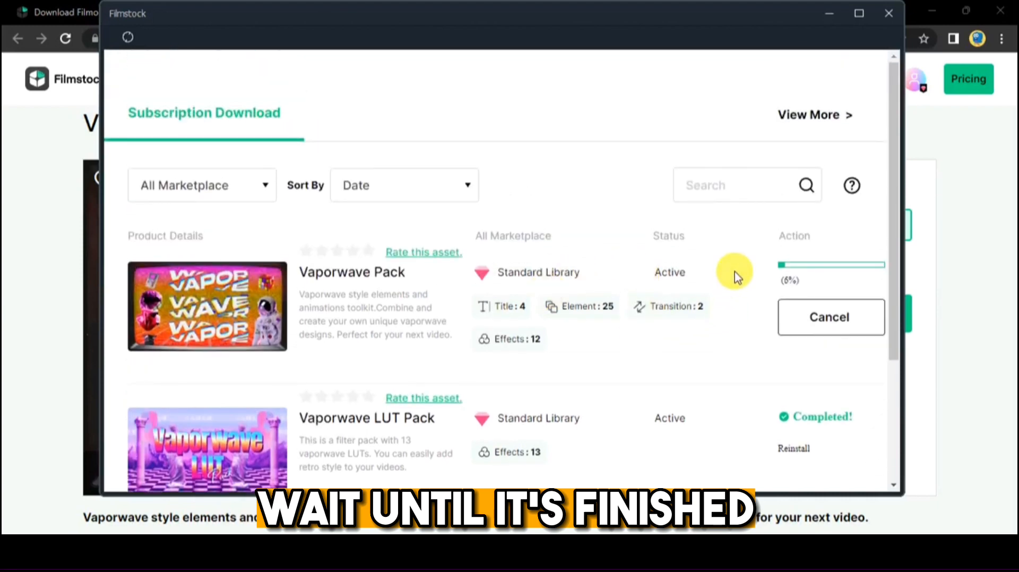
mouse_move(818, 279)
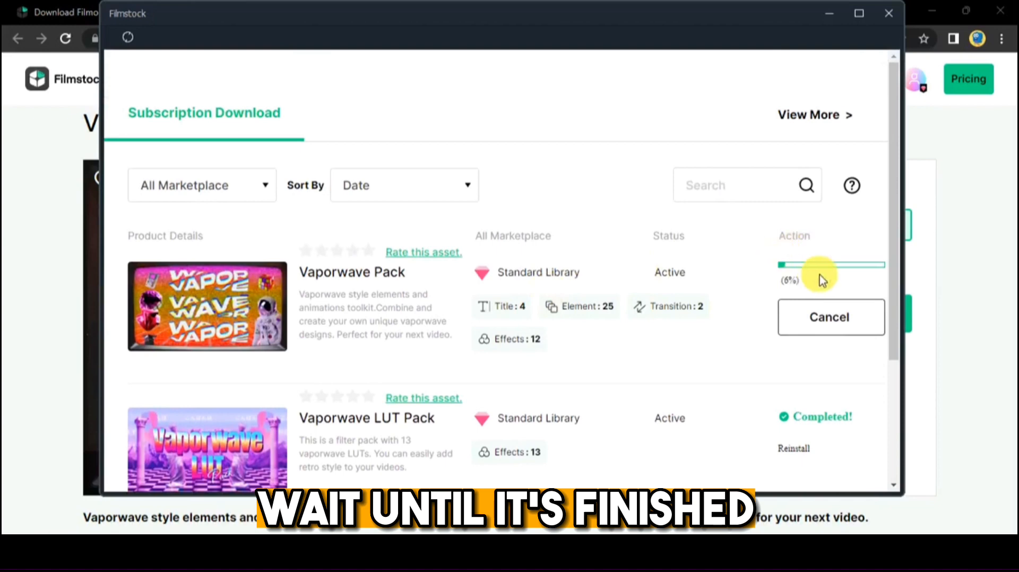
mouse_move(757, 279)
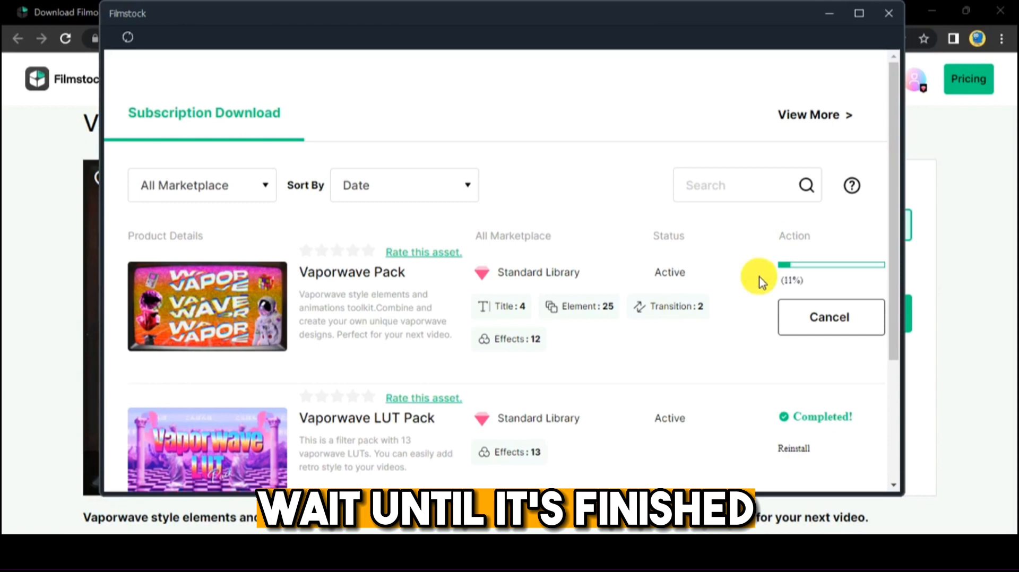
mouse_move(760, 276)
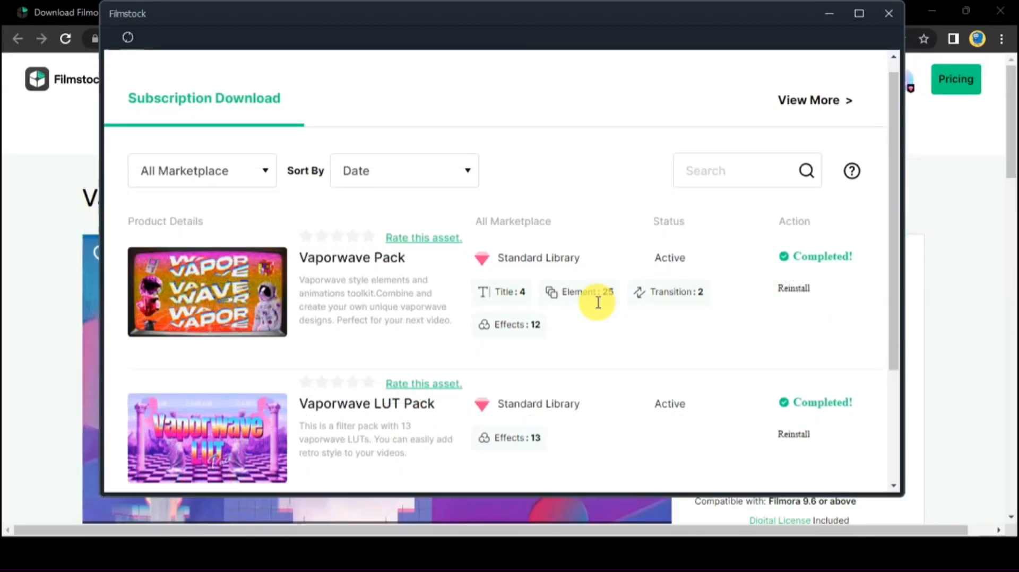
scroll("down", 3)
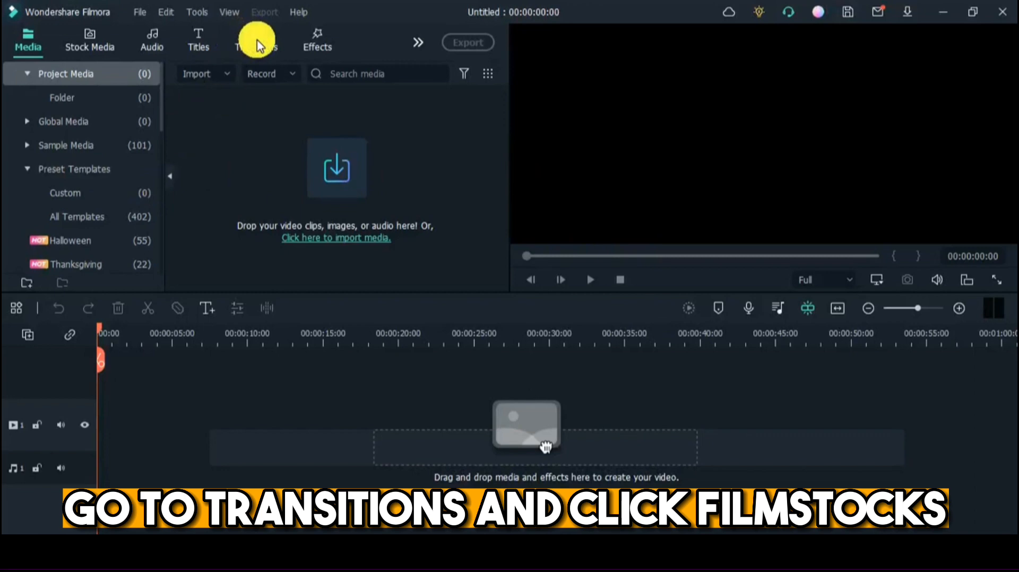
Step: In Transitions, expand the Filmstock category and select Vaporwave Pack to list its two transitions
left_click(256, 42)
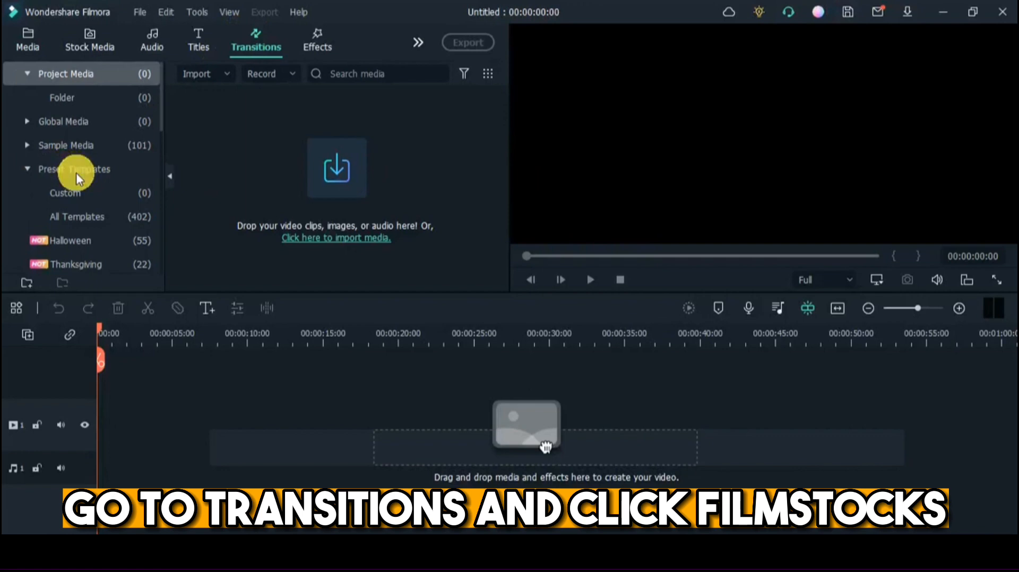
left_click(255, 39)
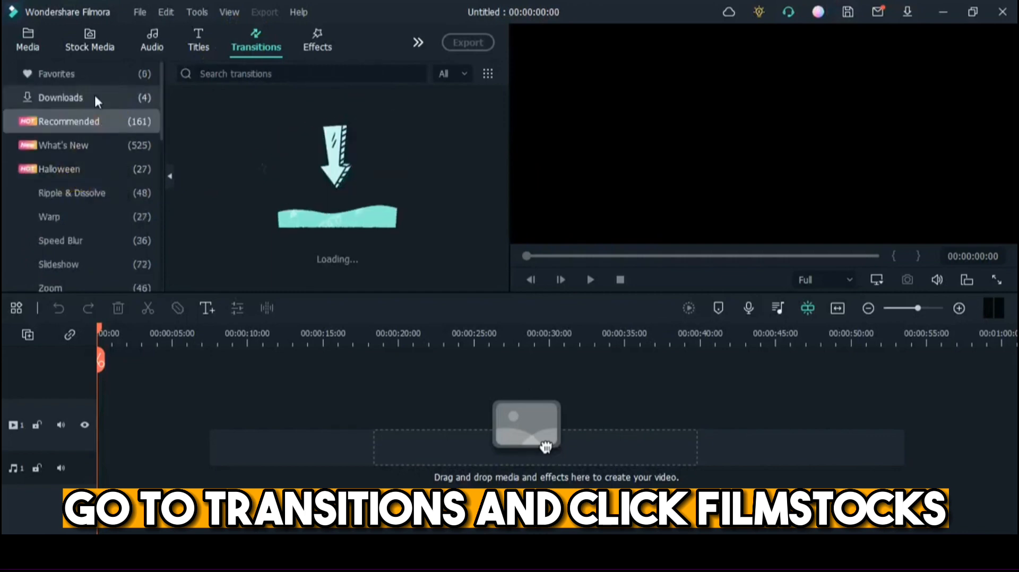
left_click(59, 98)
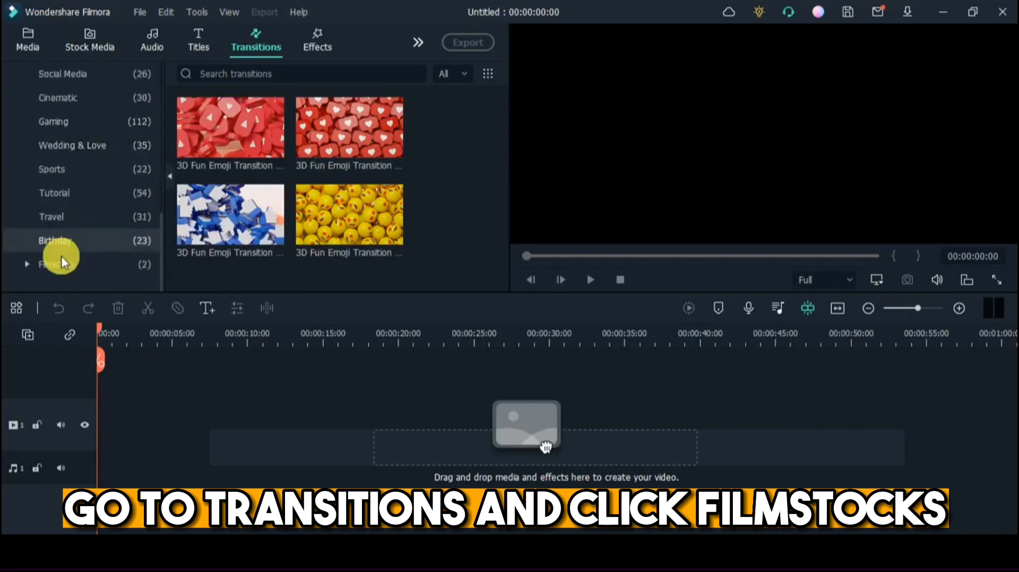
left_click(58, 264)
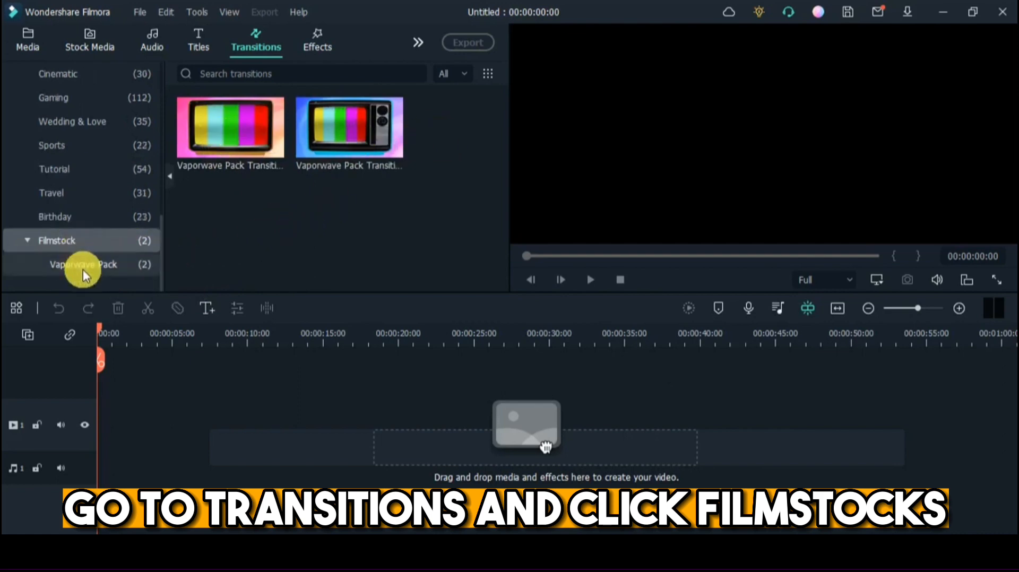
left_click(83, 264)
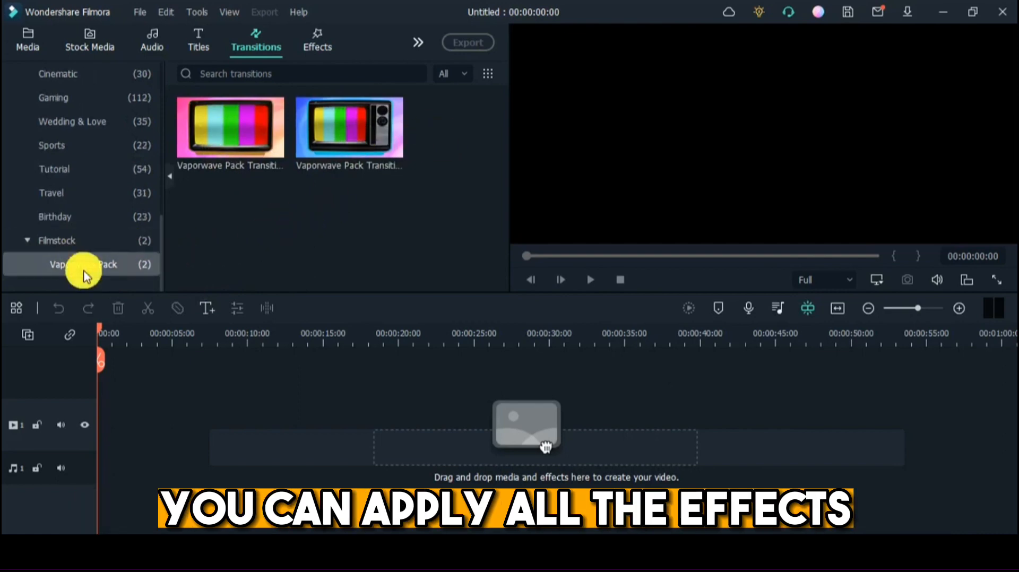